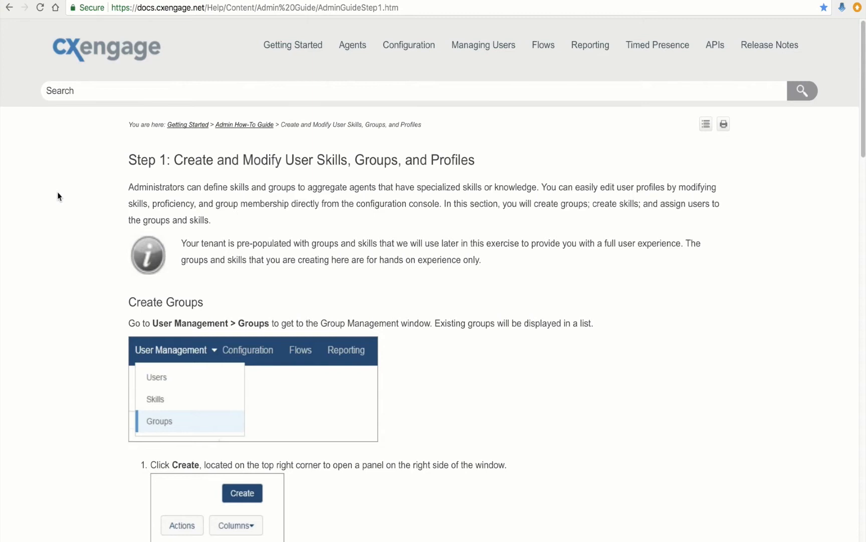
Go to User Management > Groups to see the existing group list.
double_click(332, 159)
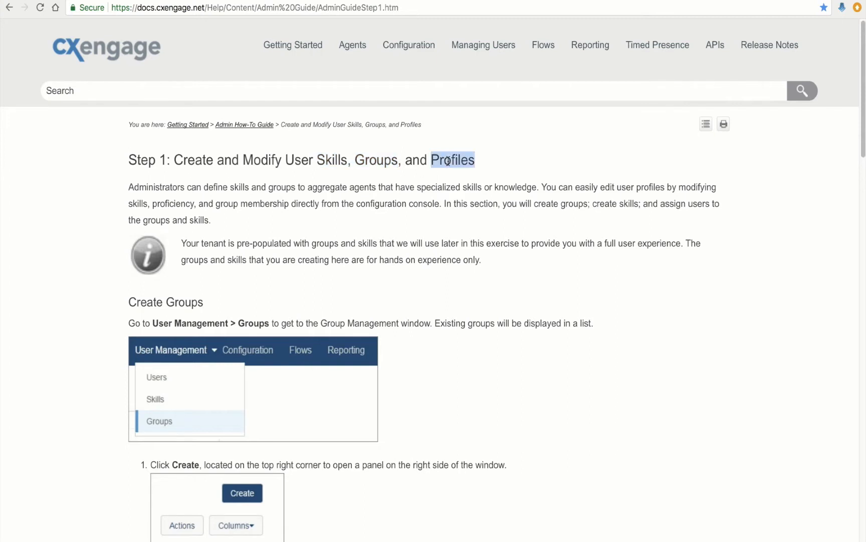
mouse_move(503, 166)
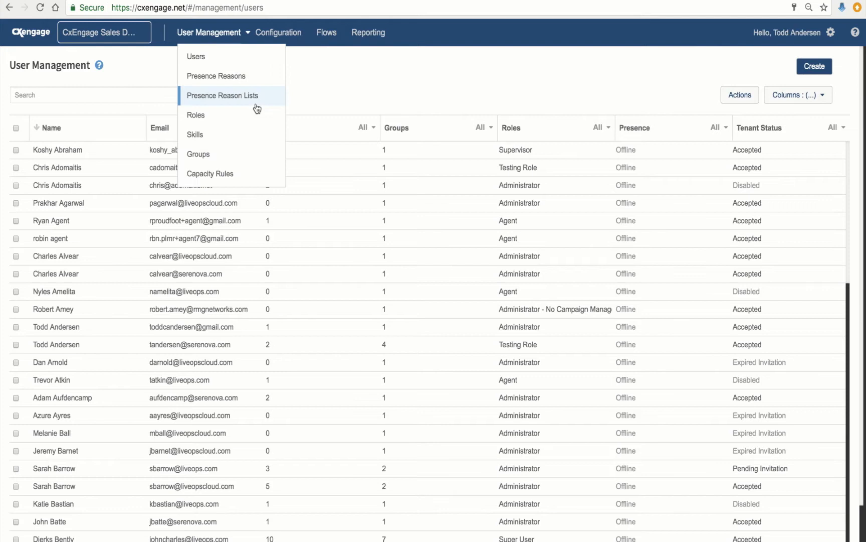
mouse_move(189, 34)
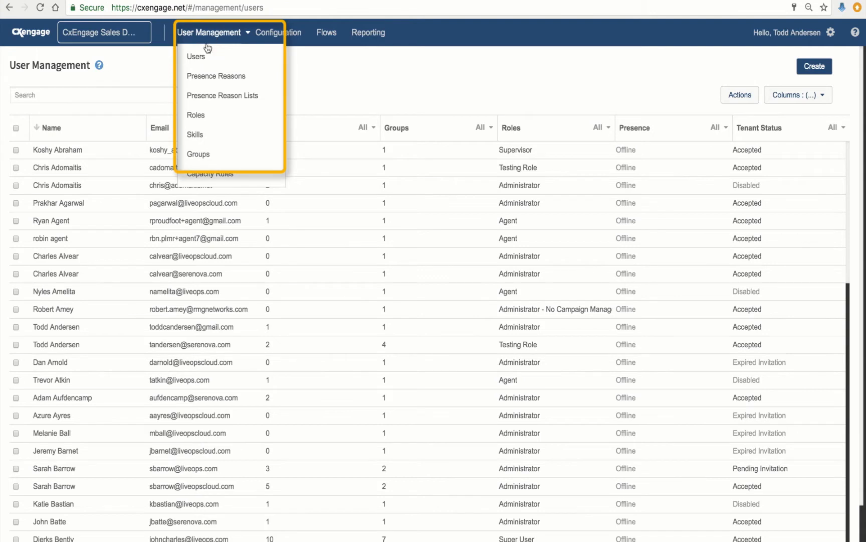
mouse_move(213, 154)
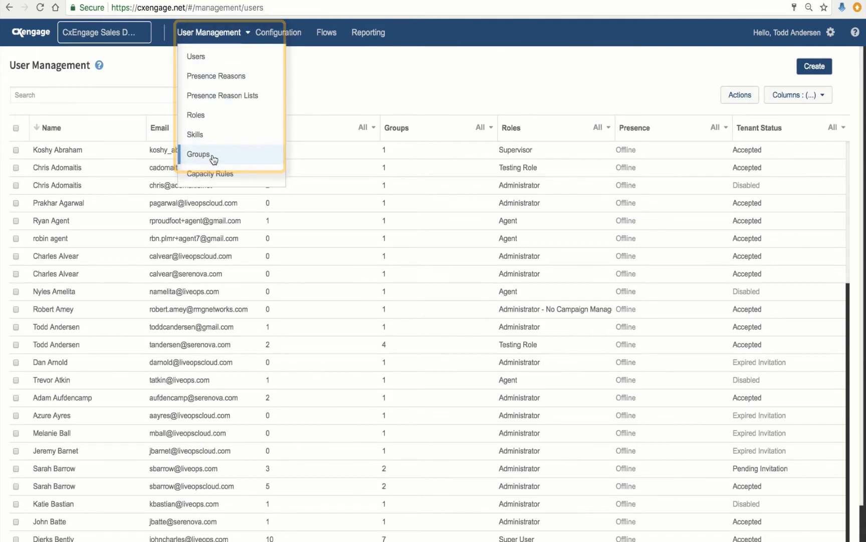
left_click(198, 154)
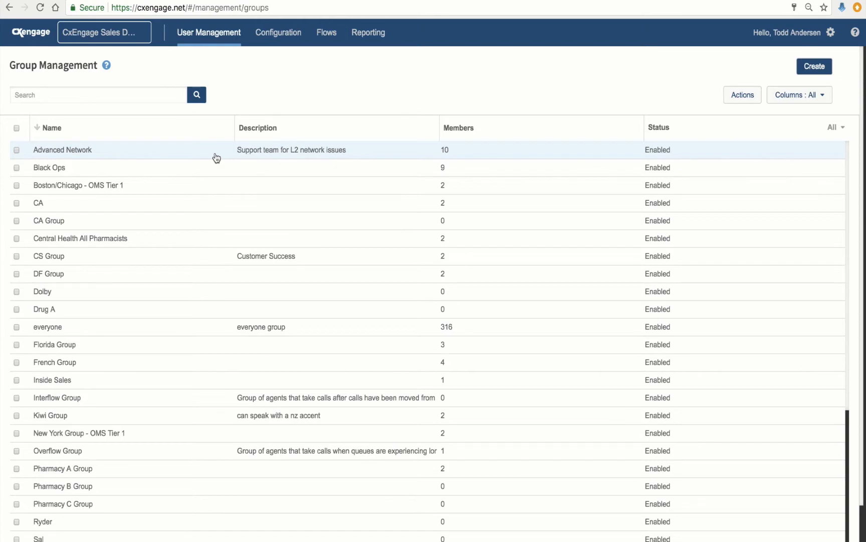
mouse_move(285, 92)
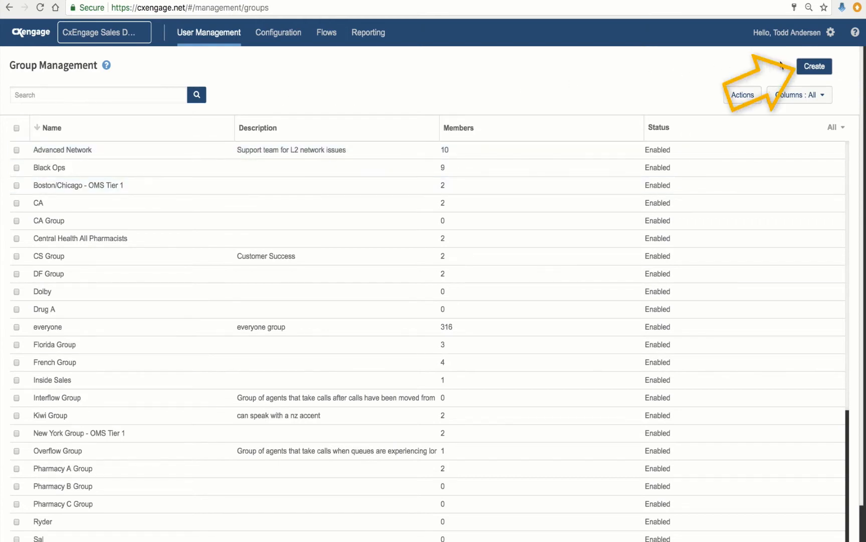
mouse_move(814, 67)
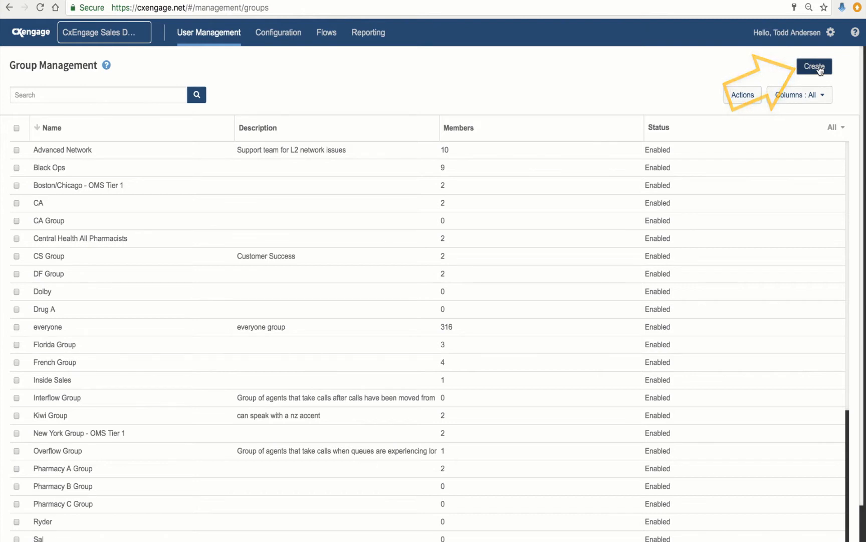
Create and save a group named 'Support A' with no description or members.
left_click(813, 66)
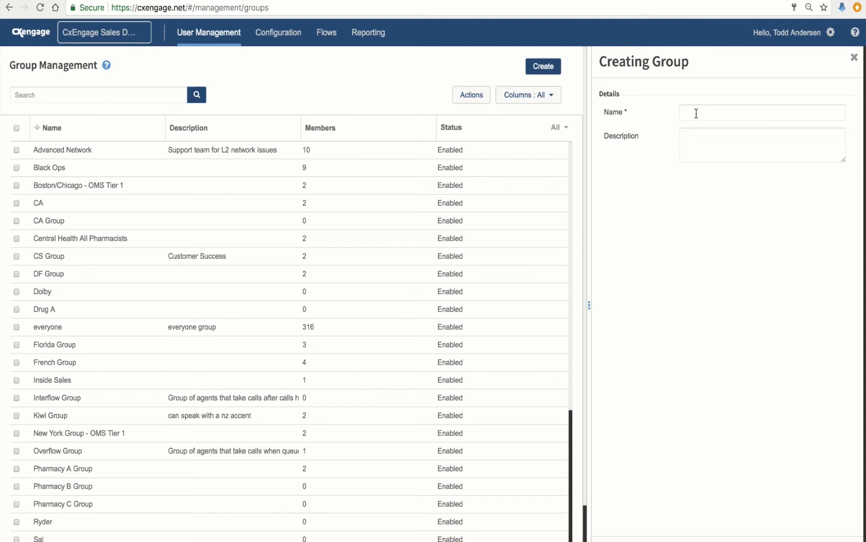
left_click(761, 113)
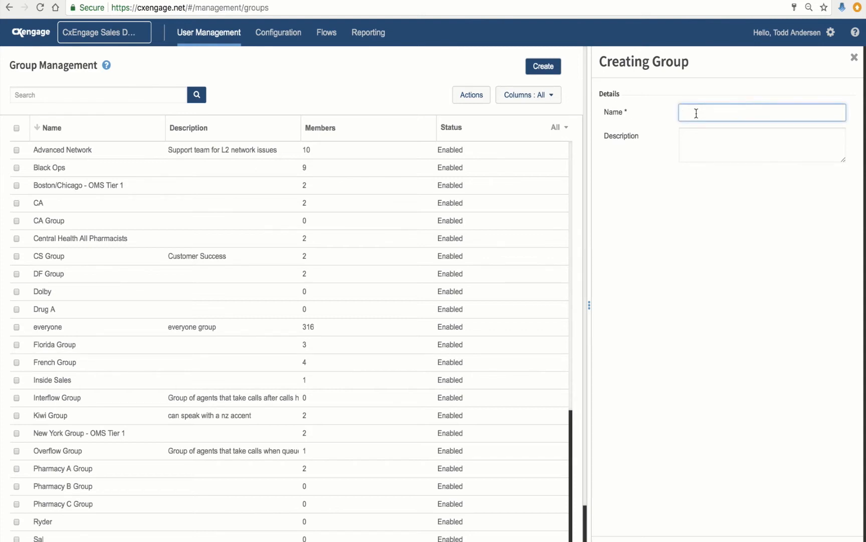
mouse_move(94, 167)
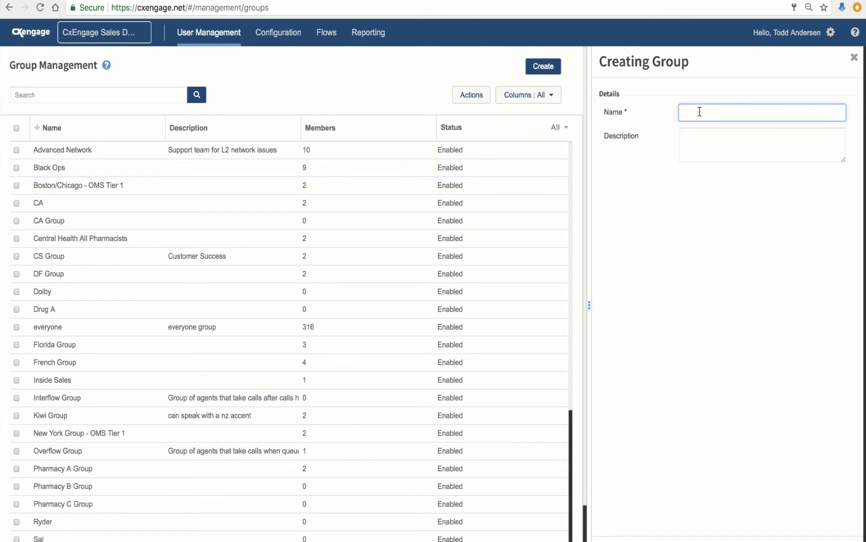
type("Su")
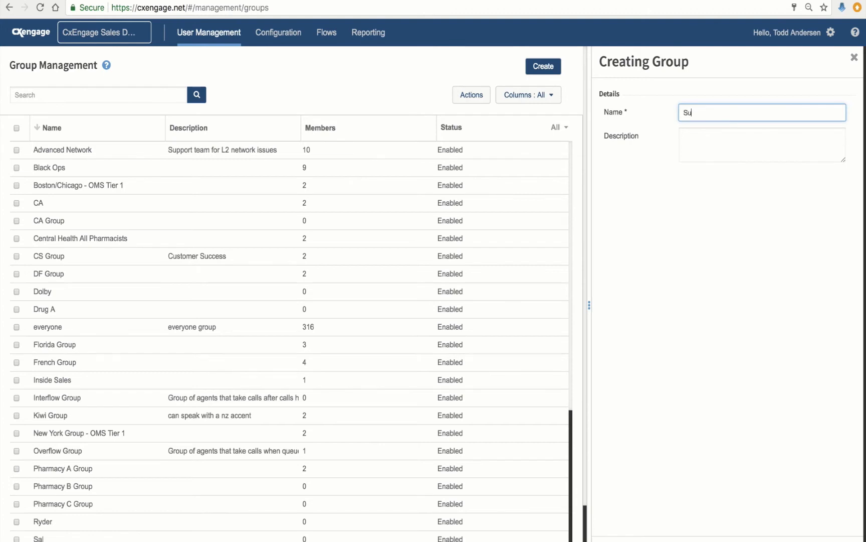
type("pport")
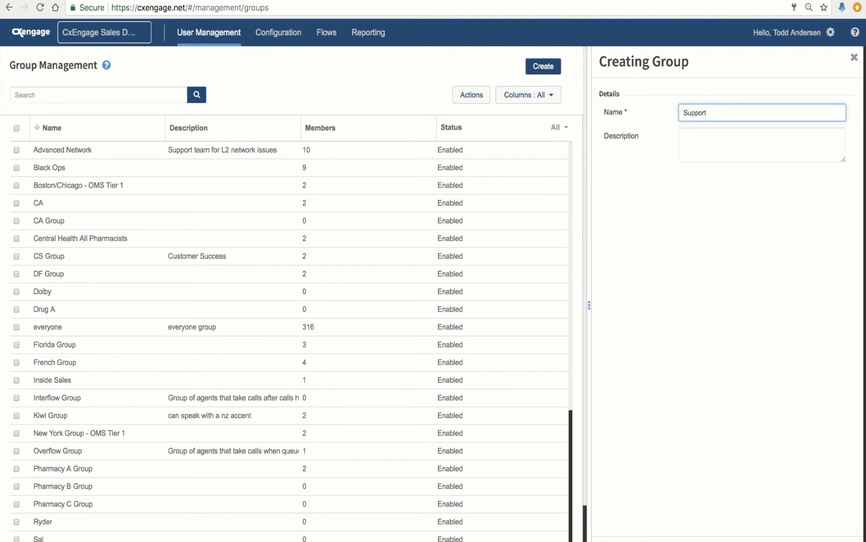
type("A")
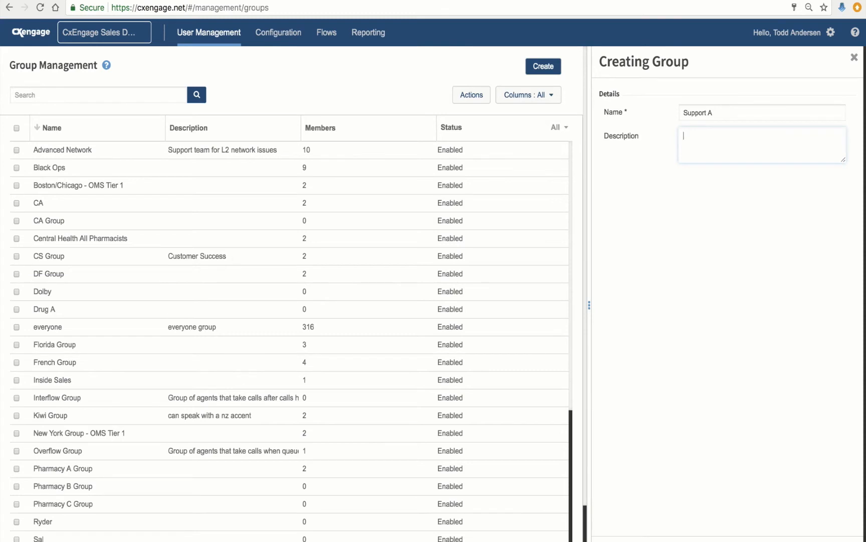
mouse_move(717, 285)
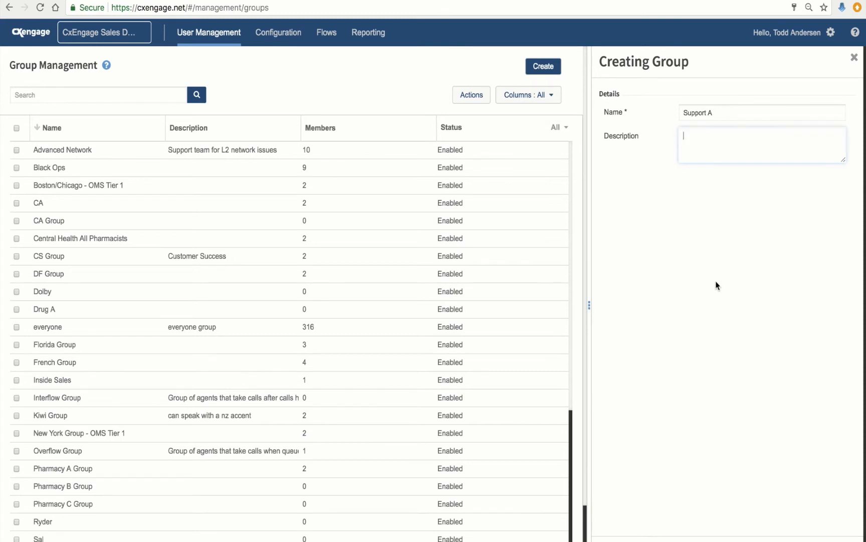
left_click(542, 66)
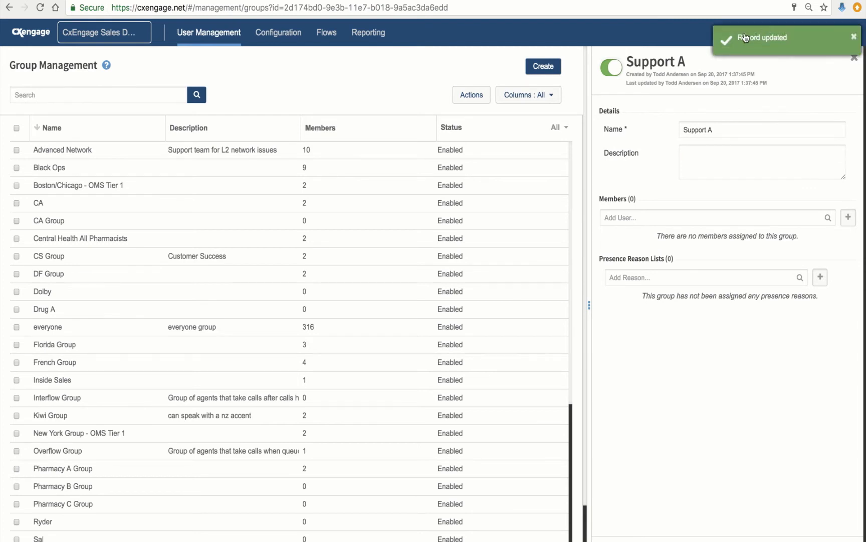
mouse_move(775, 356)
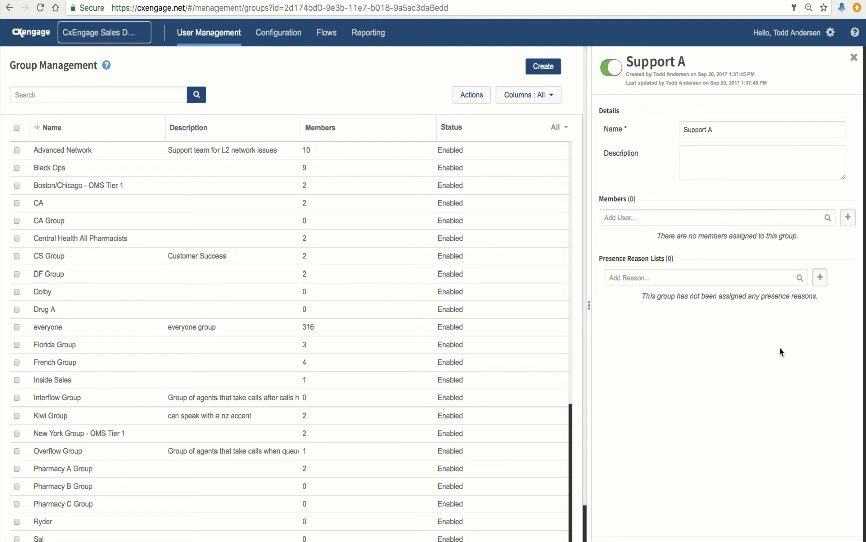
Start another new group and name it 'Sales A'.
left_click(542, 66)
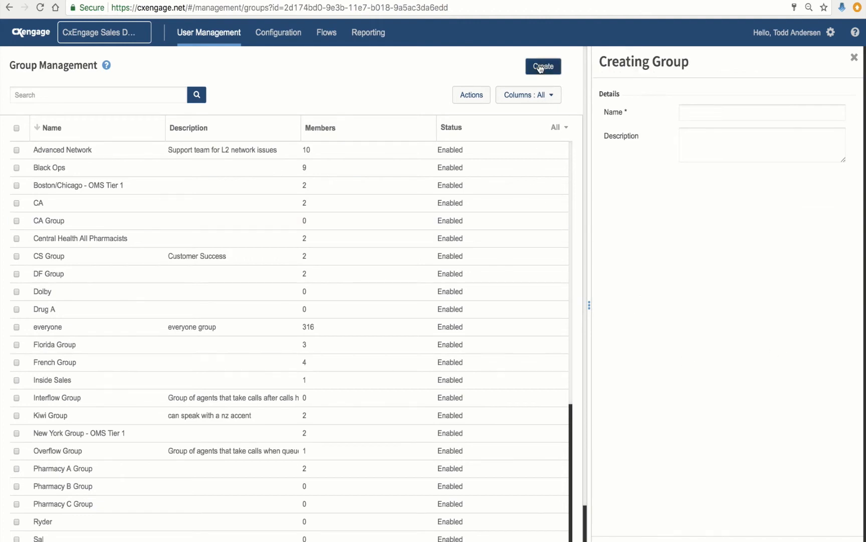
type("S")
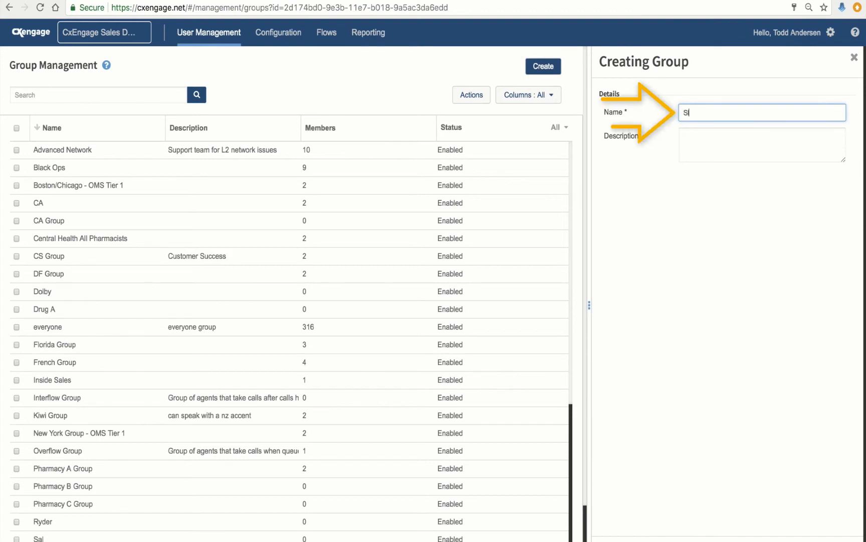
type("ales")
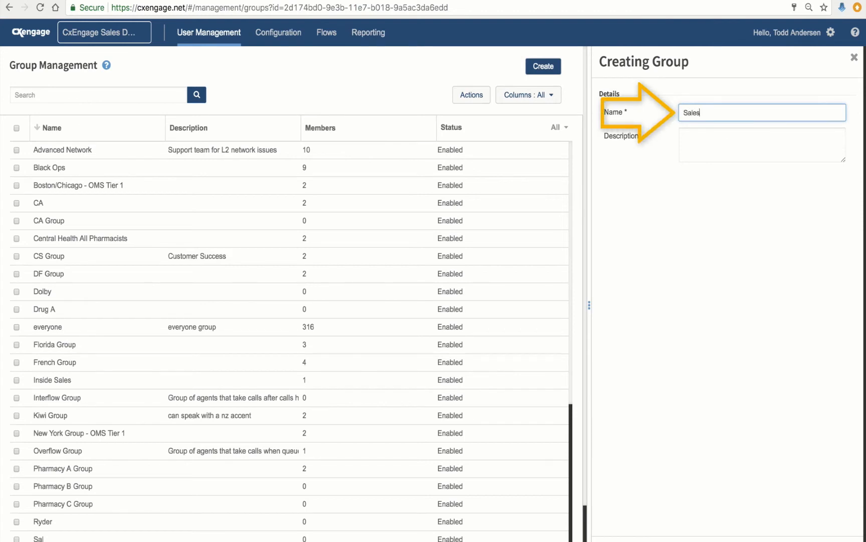
type("A")
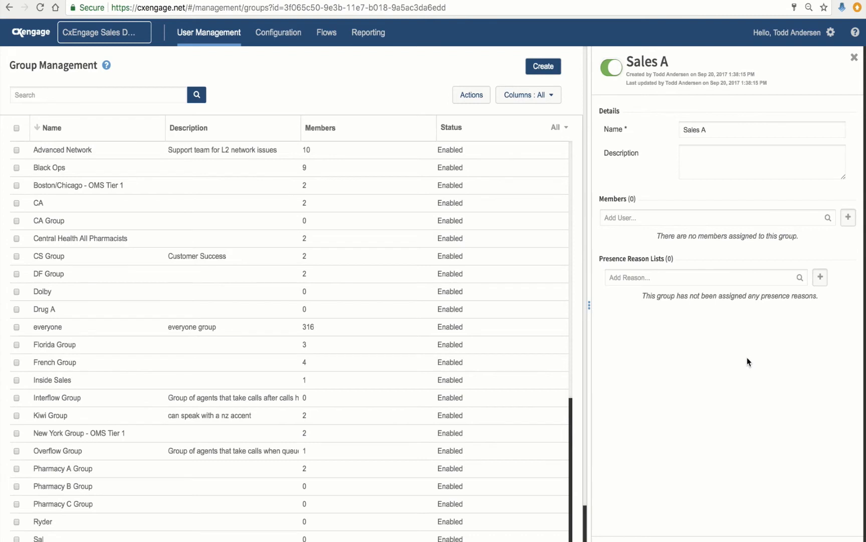
mouse_move(220, 119)
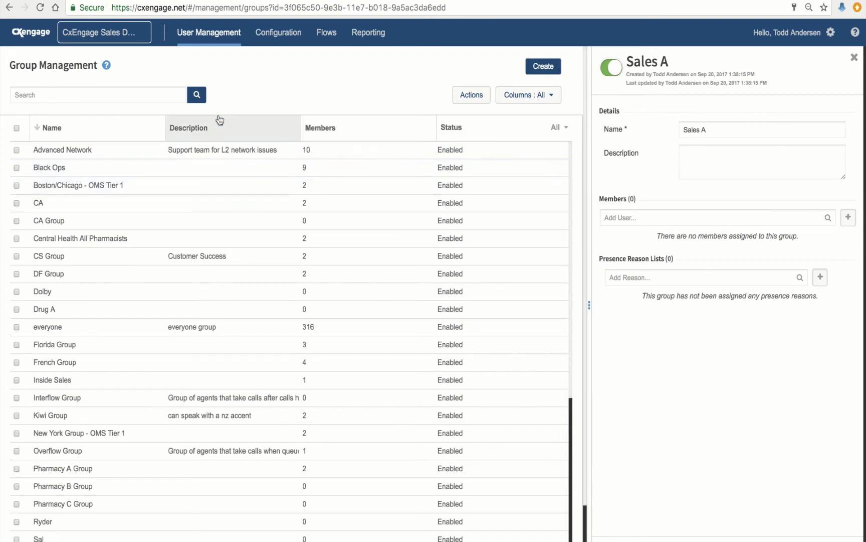
Go to User Management > Skills to see the existing skill list.
left_click(209, 32)
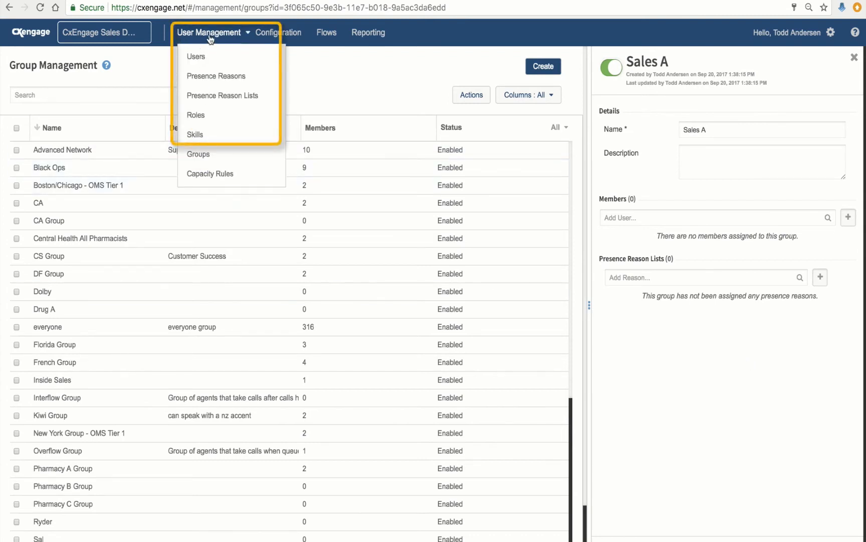
mouse_move(194, 134)
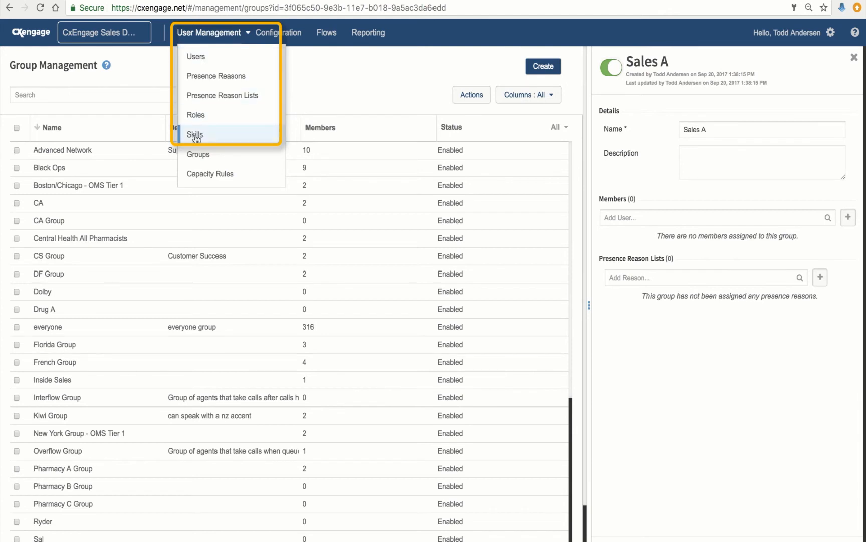
left_click(195, 134)
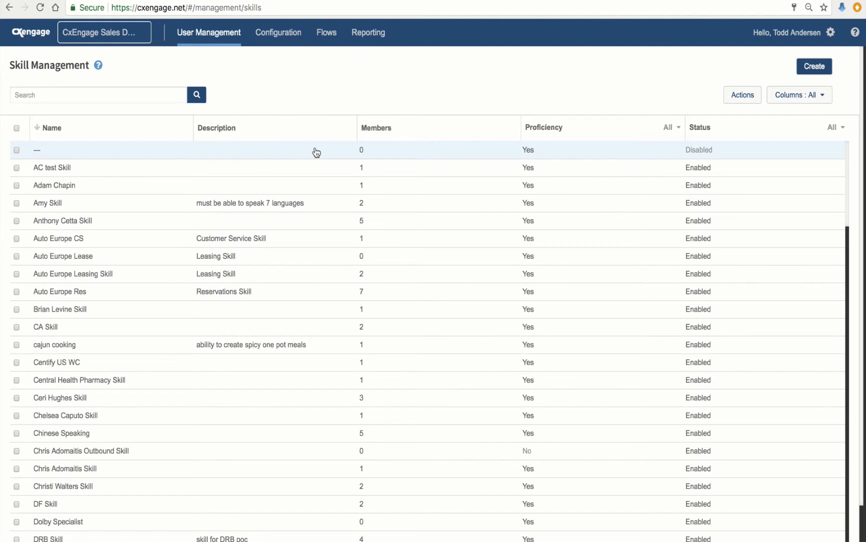
mouse_move(337, 103)
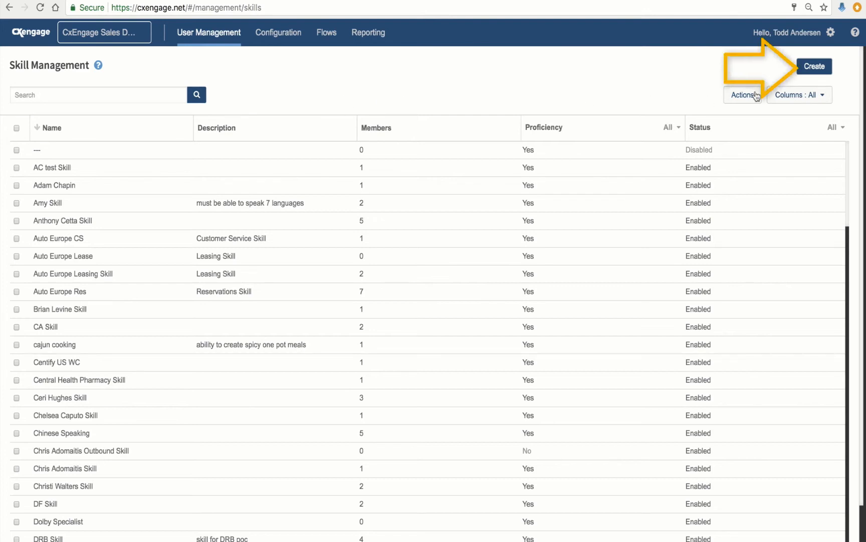
mouse_move(665, 147)
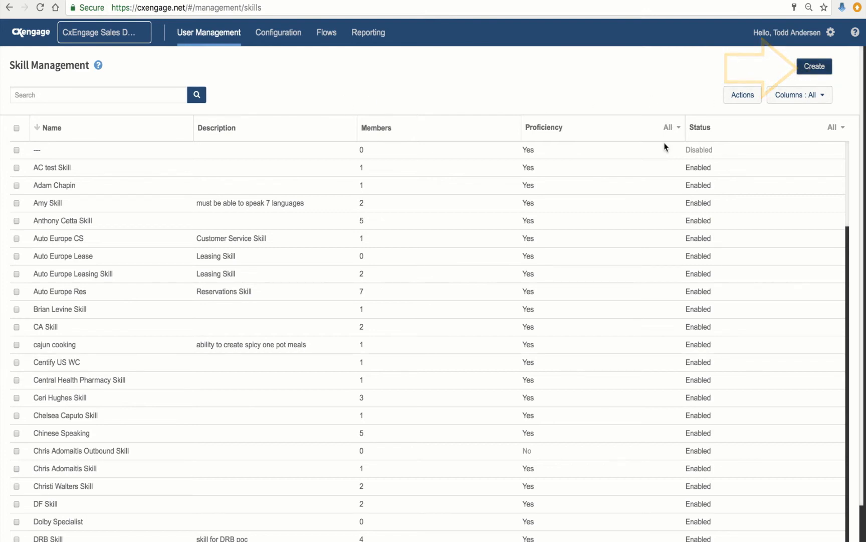
Start a new skill named 'Spanish A', leaving proficiency off.
left_click(814, 65)
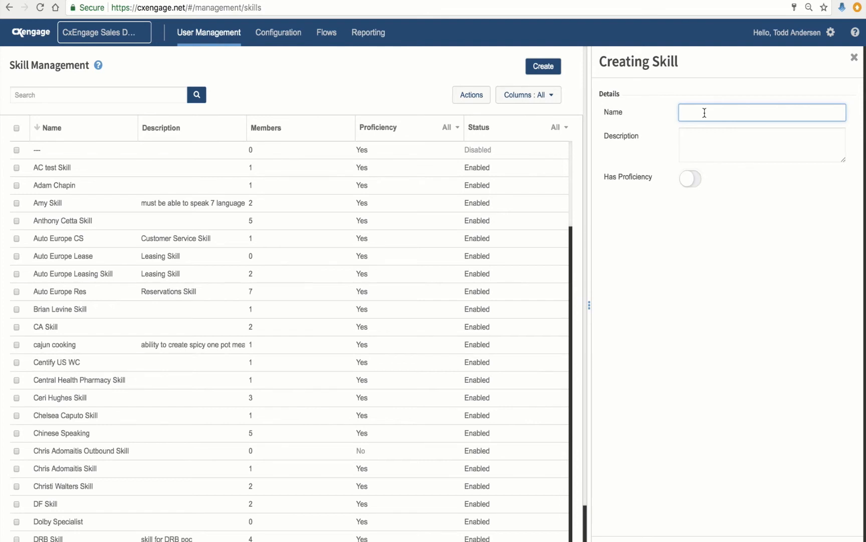
type("Spanish")
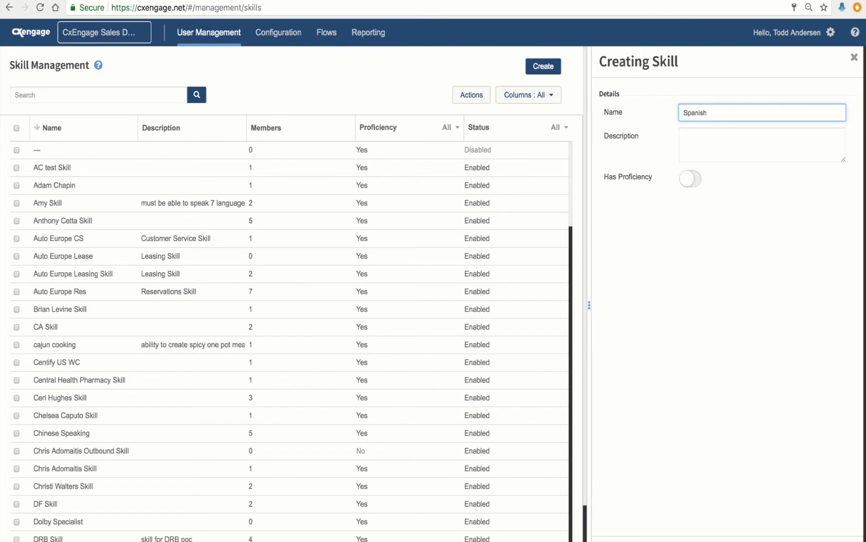
type("A")
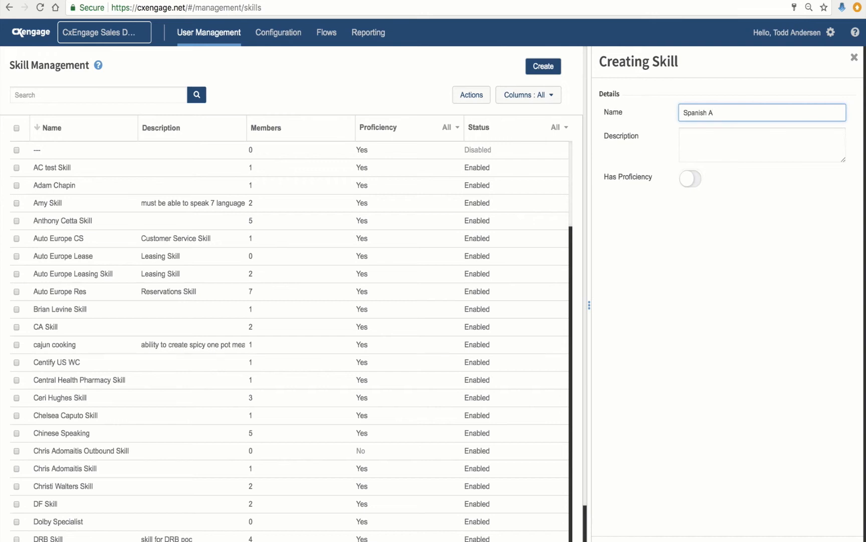
mouse_move(668, 314)
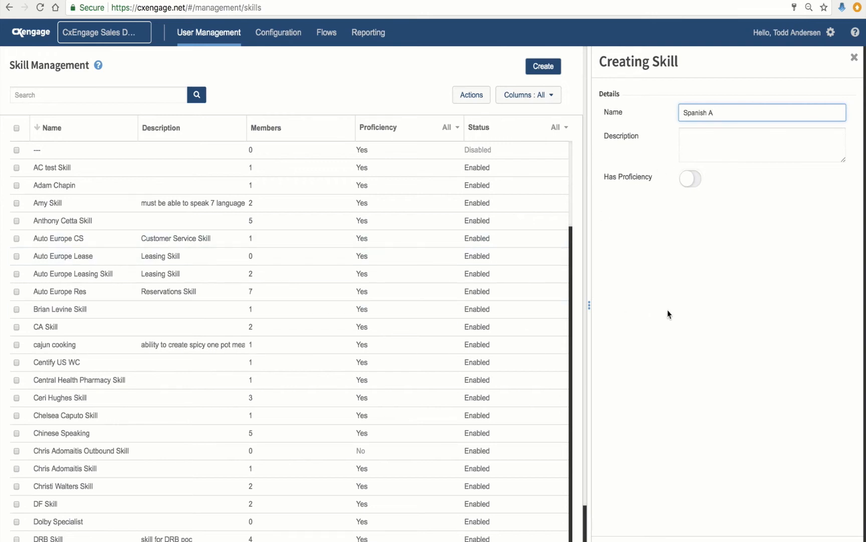
mouse_move(634, 183)
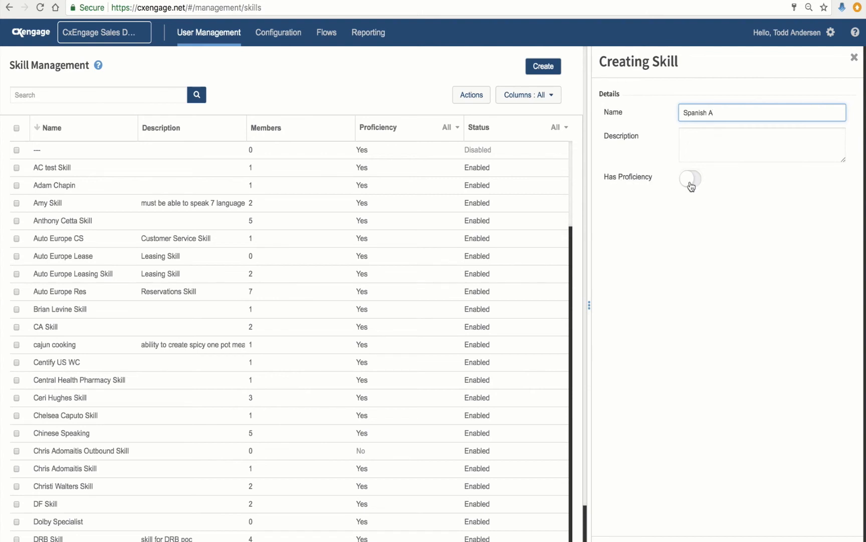
mouse_move(639, 184)
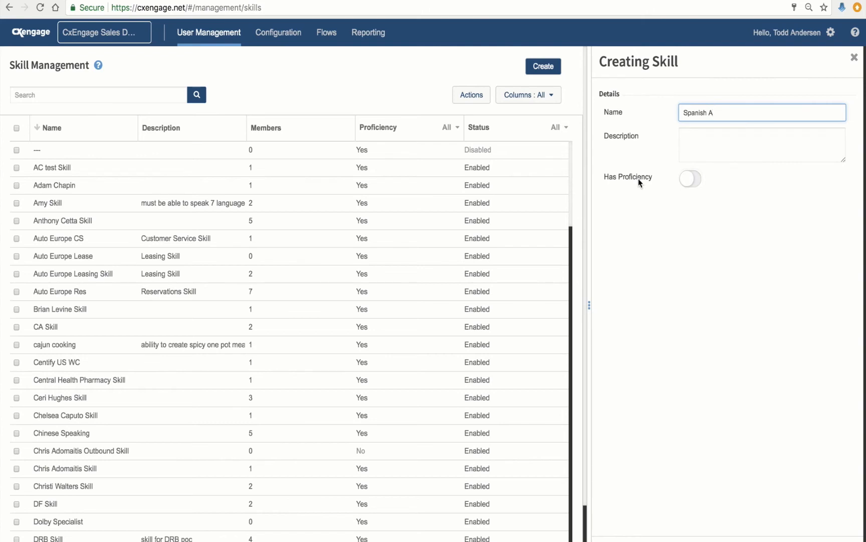
mouse_move(641, 183)
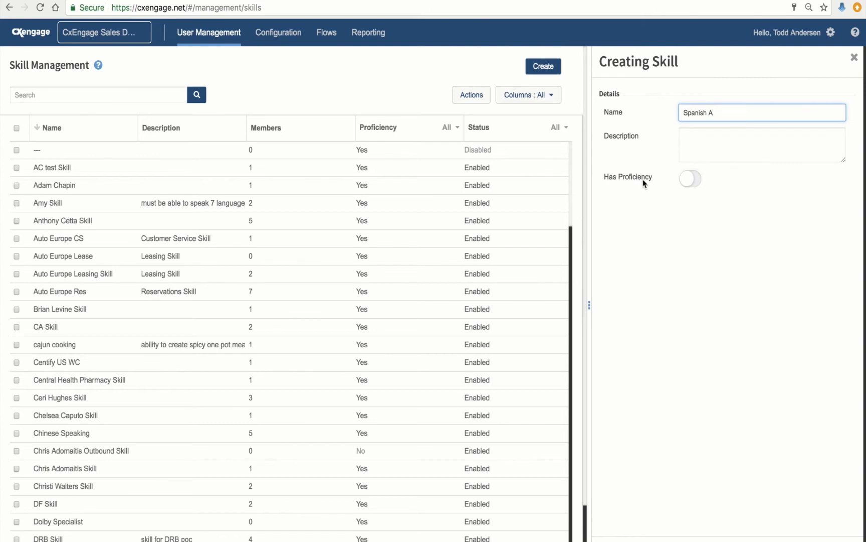
mouse_move(638, 224)
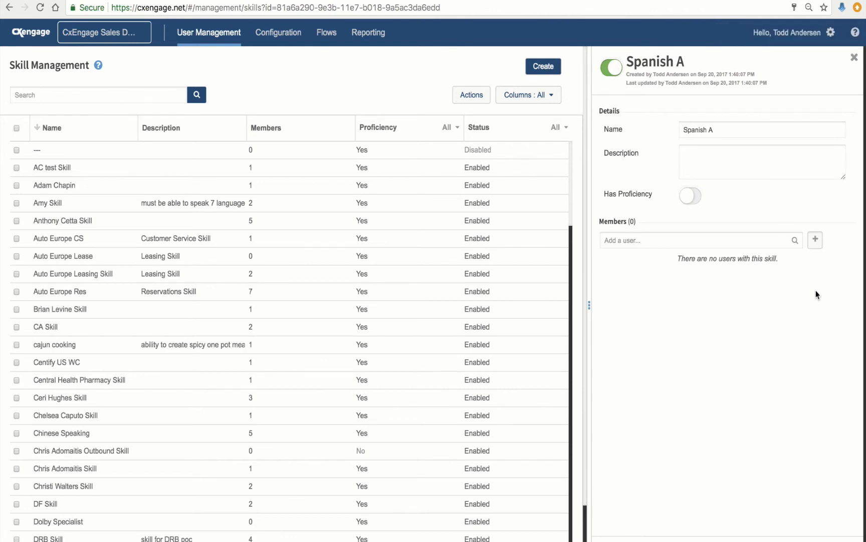
mouse_move(785, 346)
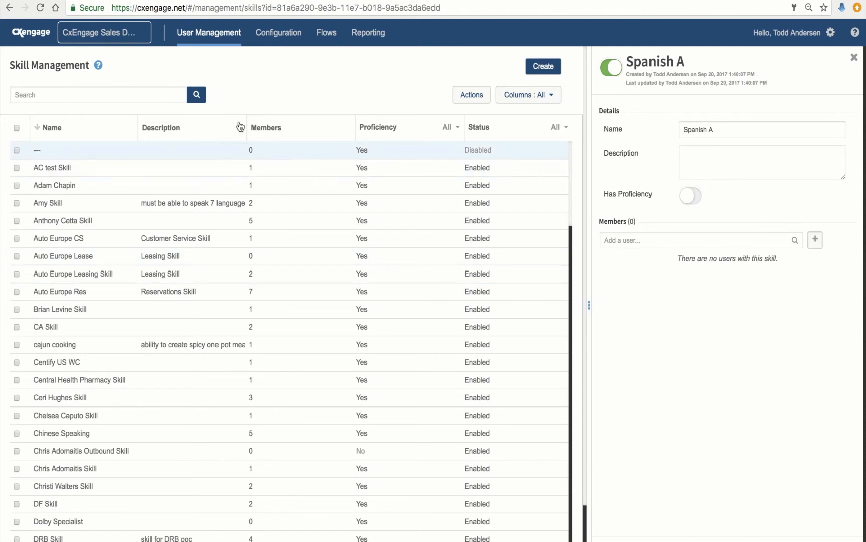
left_click(209, 32)
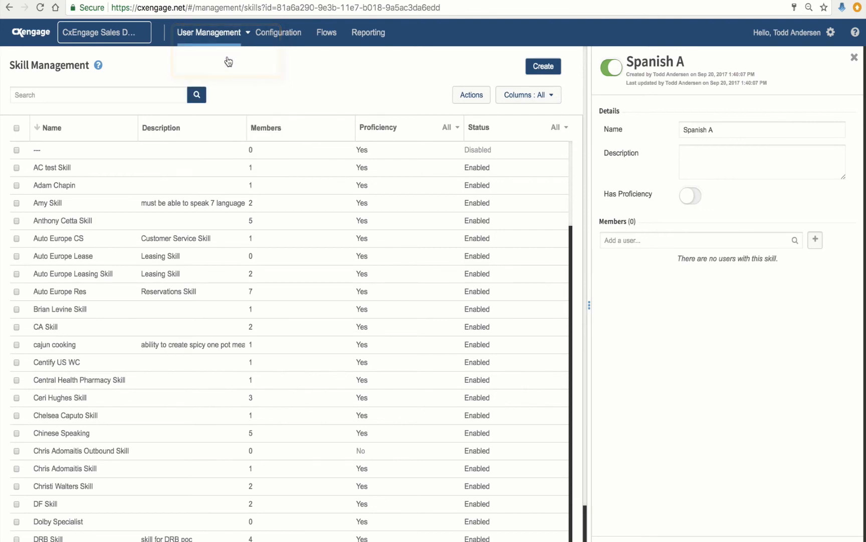
left_click(209, 33)
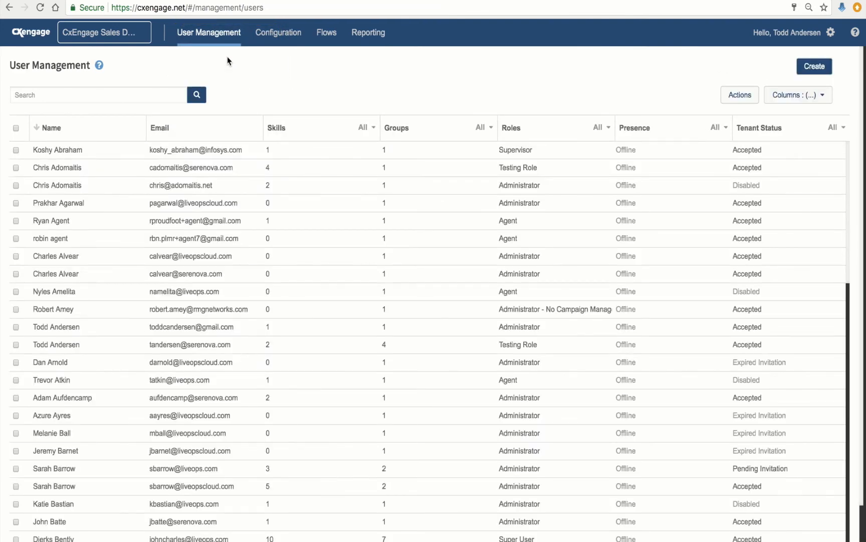
mouse_move(96, 389)
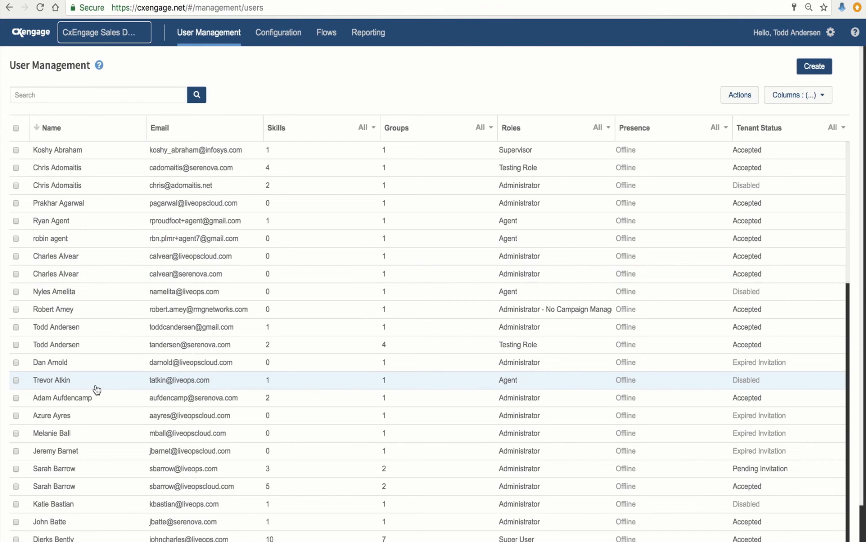
mouse_move(190, 344)
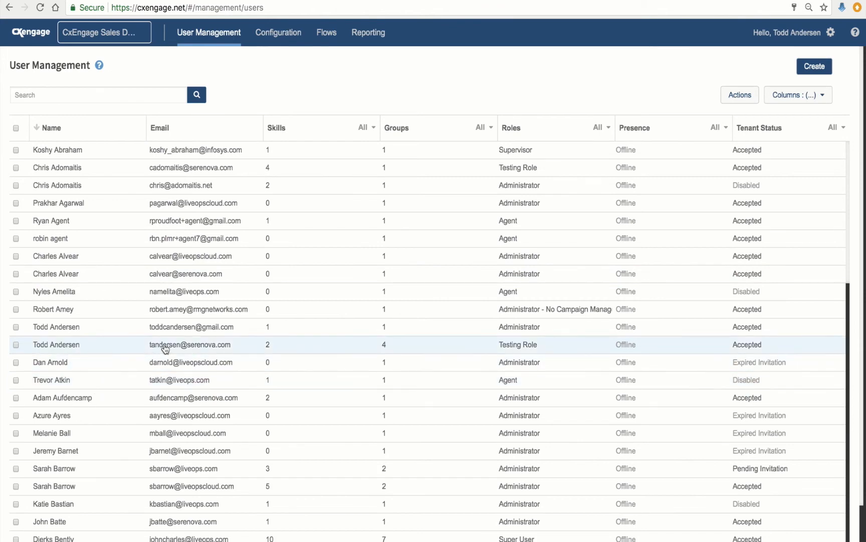
left_click(56, 344)
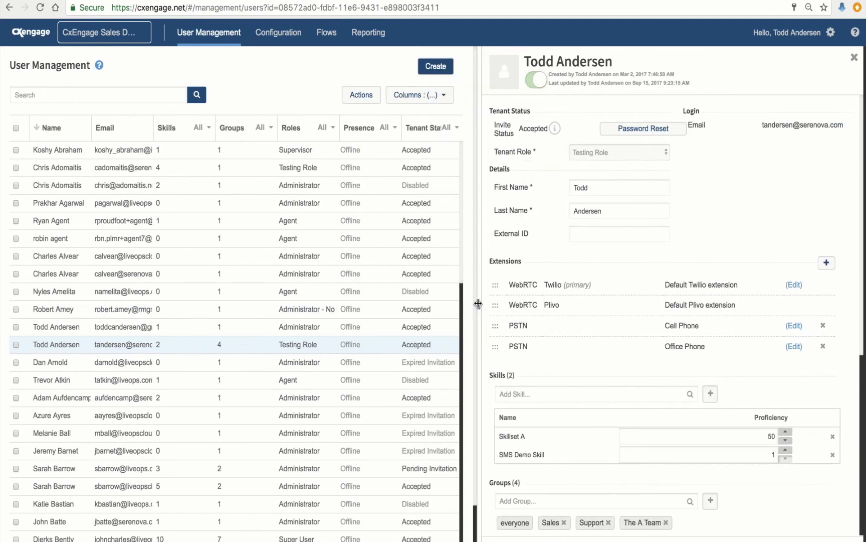
mouse_move(752, 177)
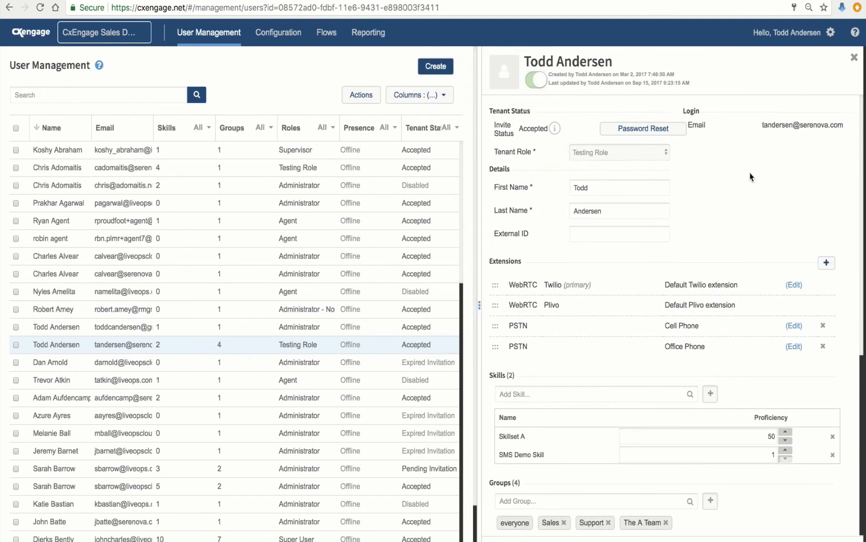
scroll("down", 3)
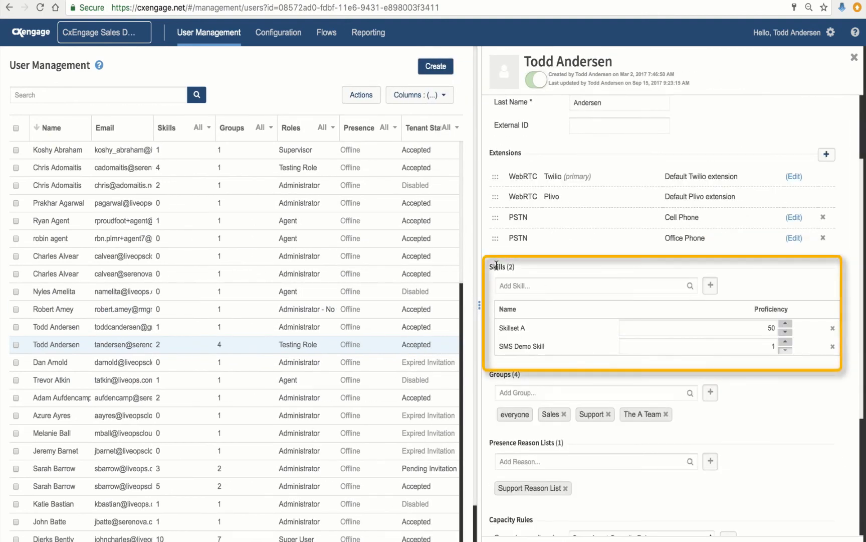
mouse_move(514, 321)
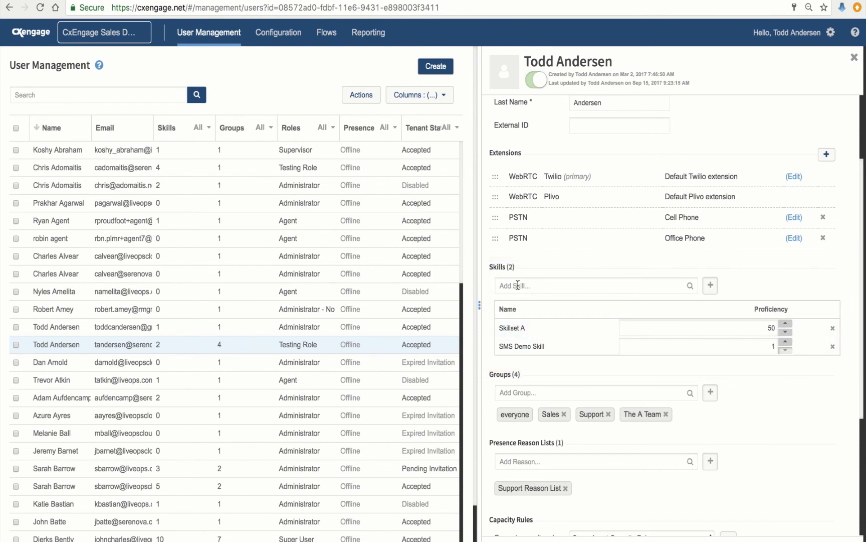
left_click(591, 286)
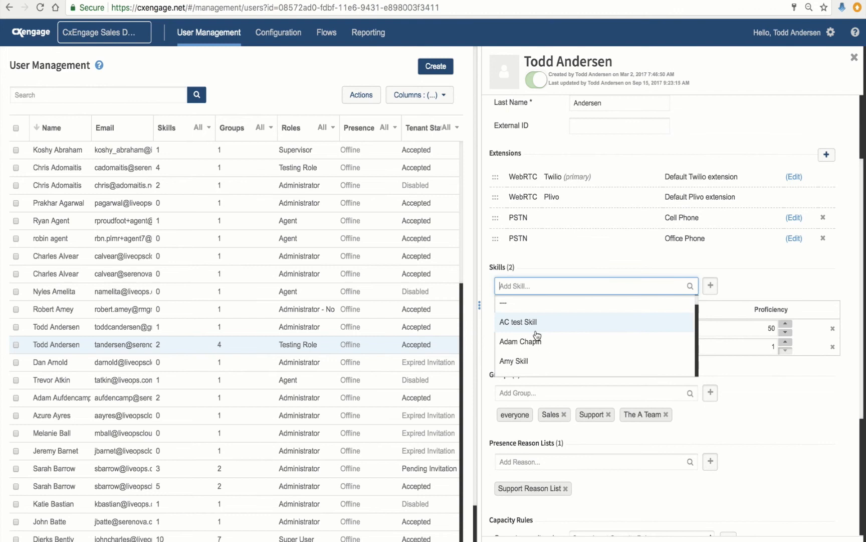
scroll("down", 3)
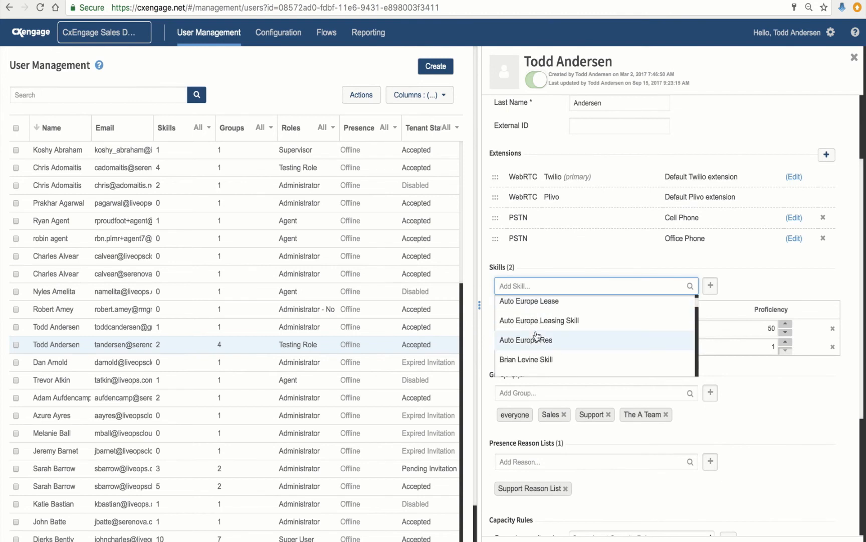
scroll("down", 3)
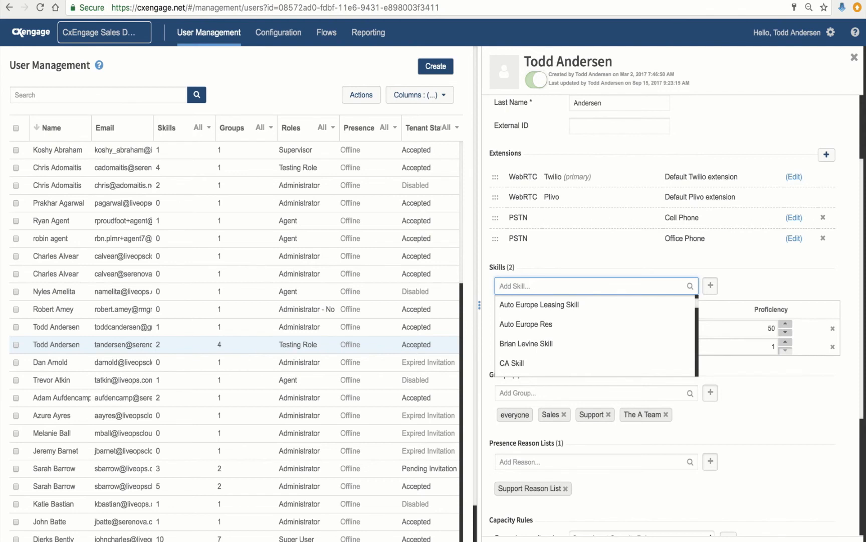
type("span")
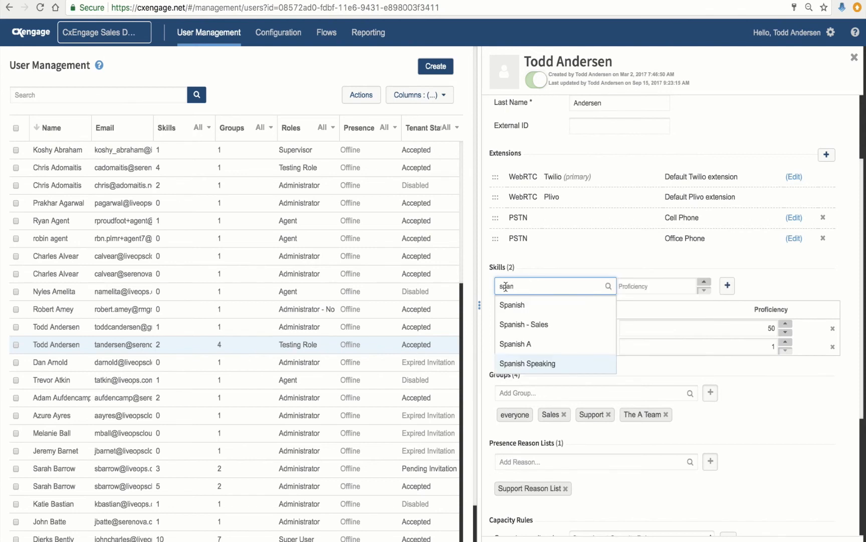
left_click(515, 343)
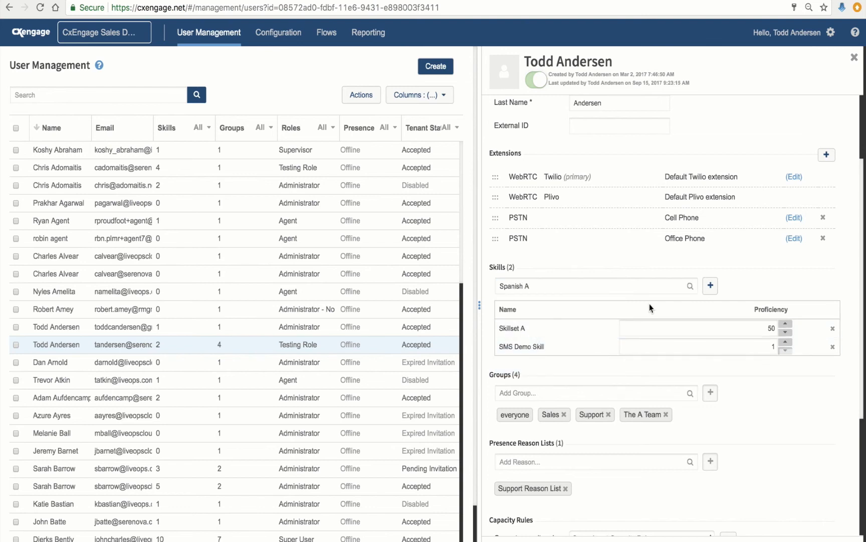
left_click(710, 286)
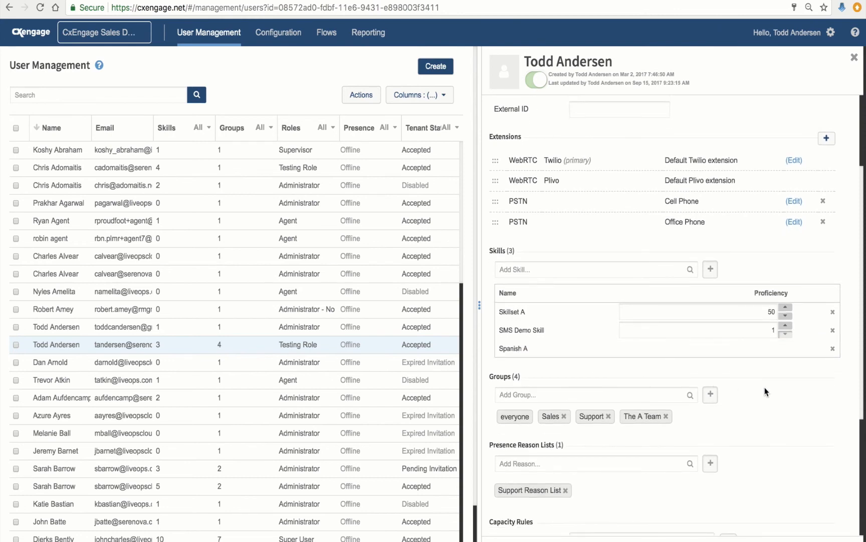
Search 'Sup' and 'Sales' and add the Support A and Sales A groups.
scroll("down", 3)
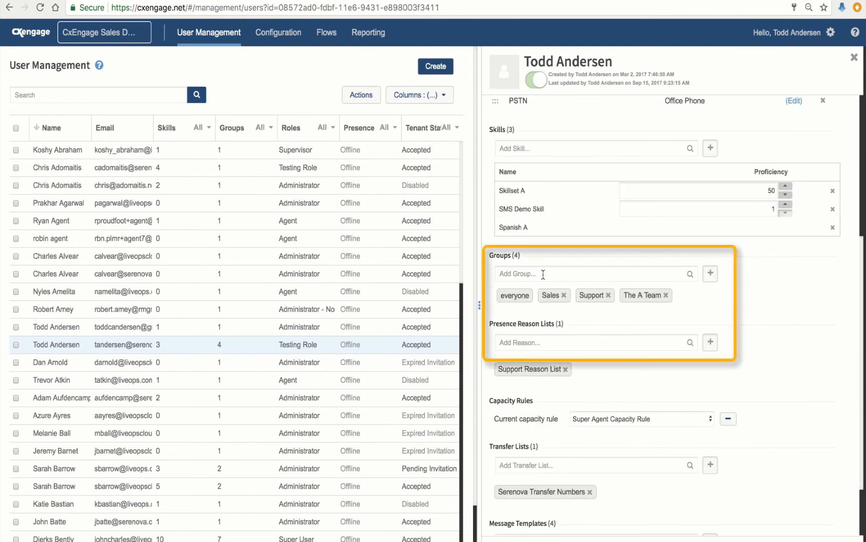
left_click(591, 274)
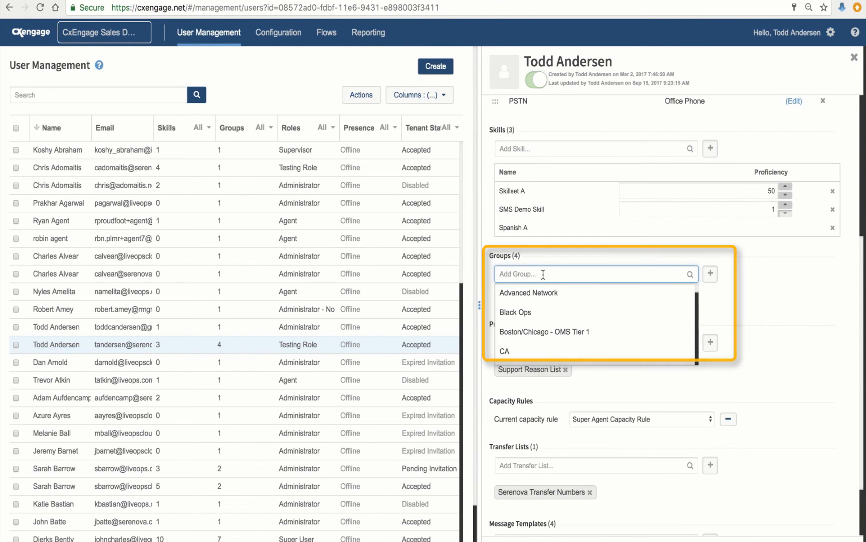
type("Sup")
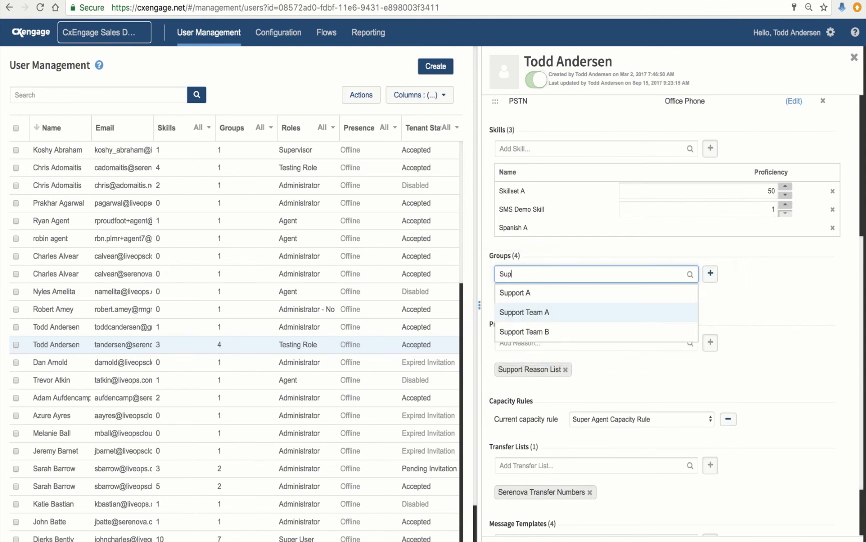
left_click(514, 292)
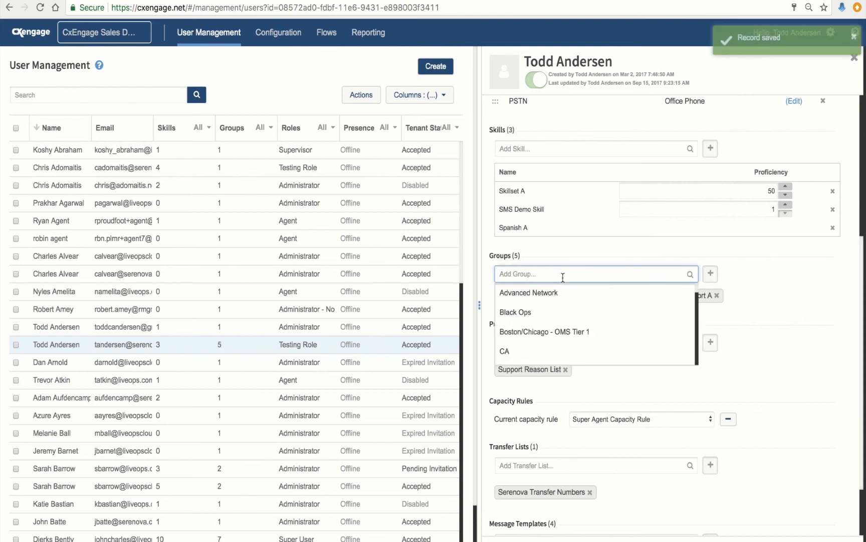
type("Sales A")
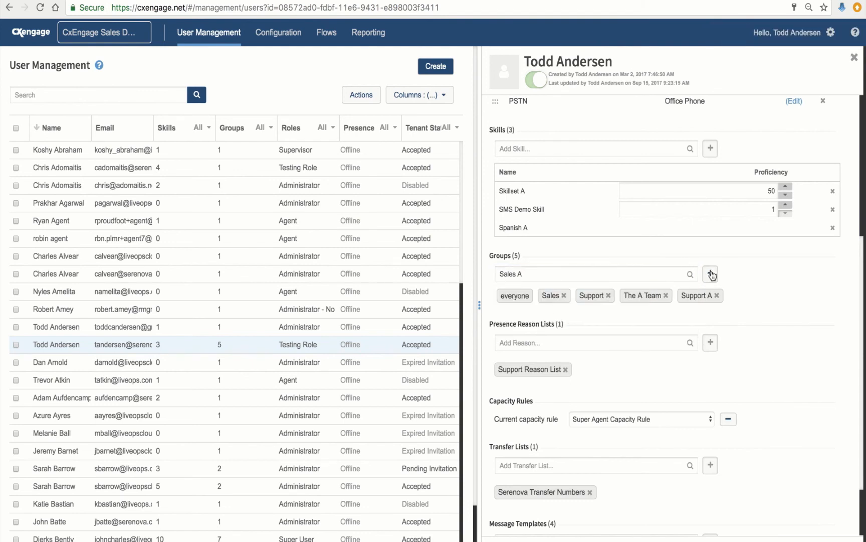
left_click(710, 274)
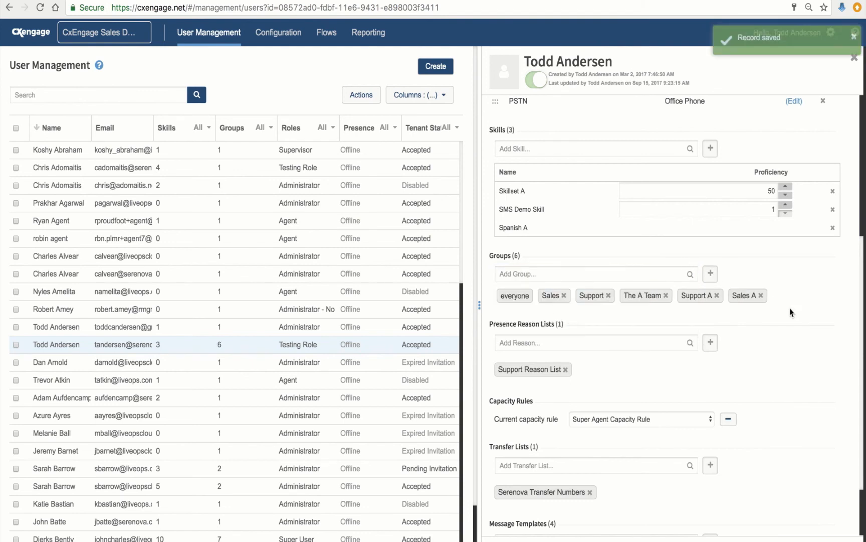
mouse_move(714, 298)
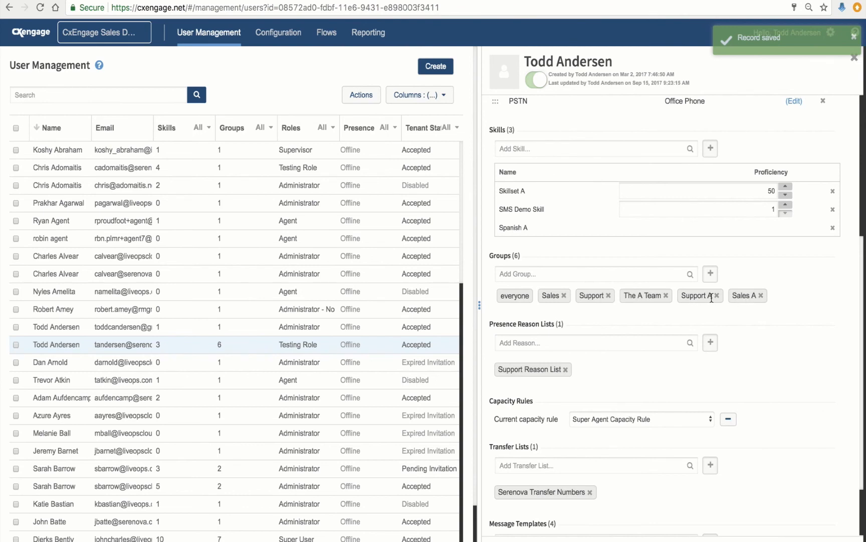
mouse_move(818, 310)
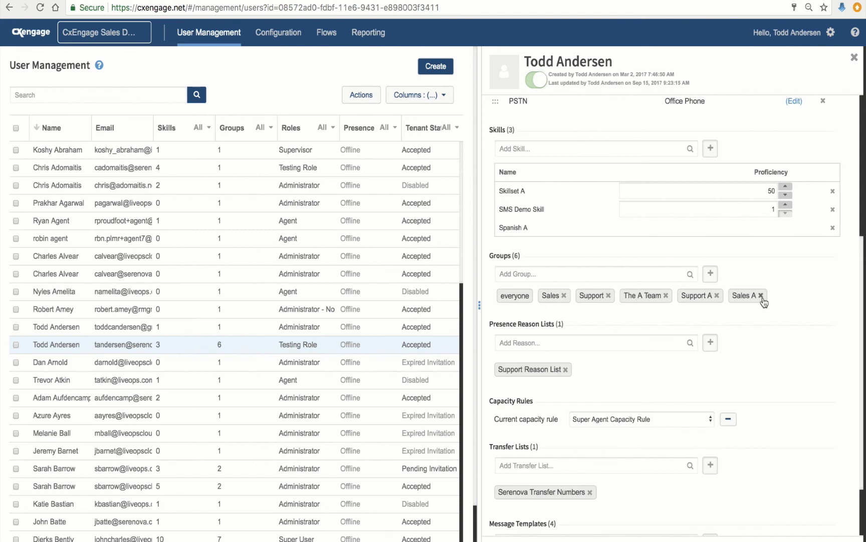
mouse_move(665, 324)
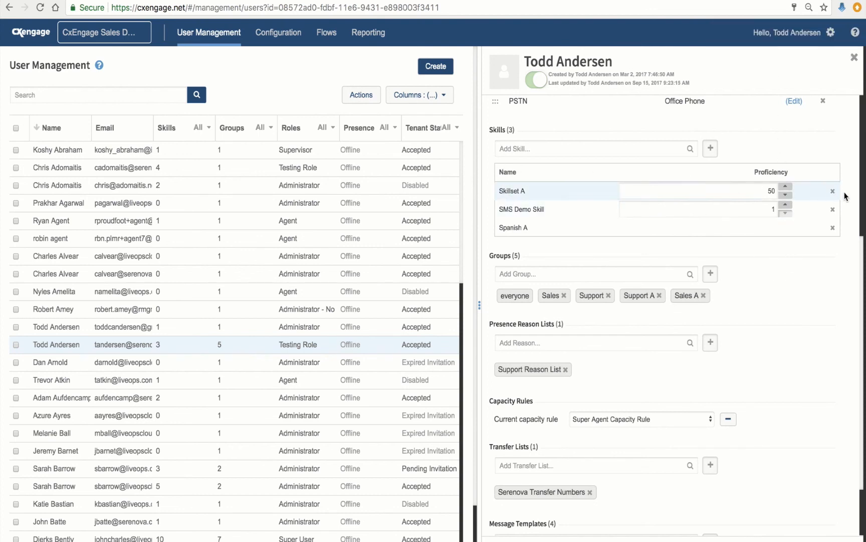
left_click(834, 191)
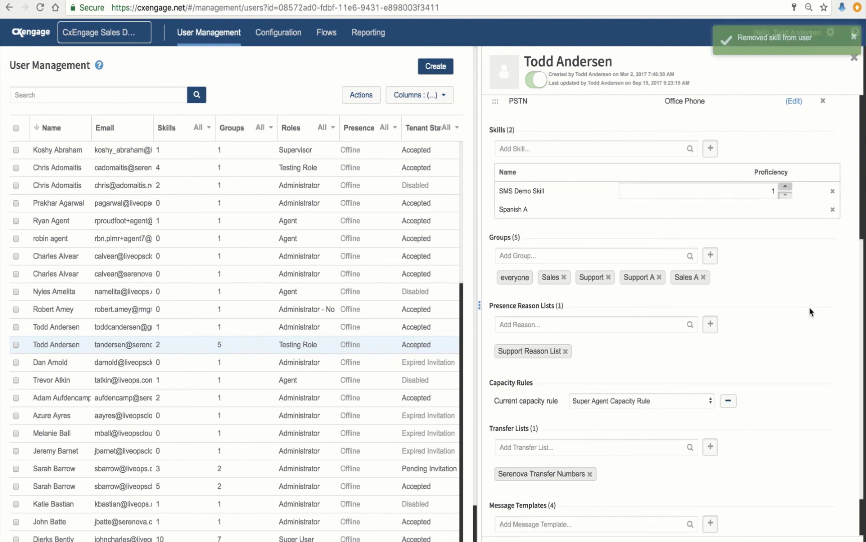
mouse_move(779, 336)
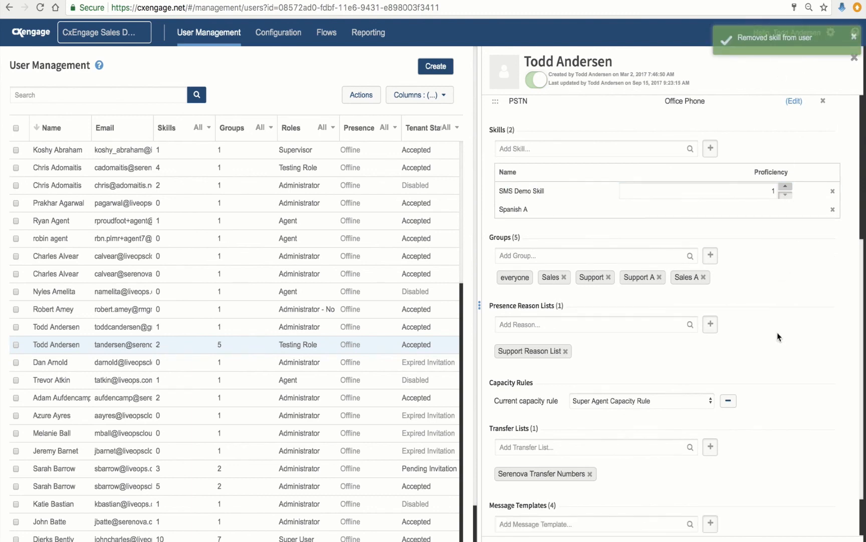